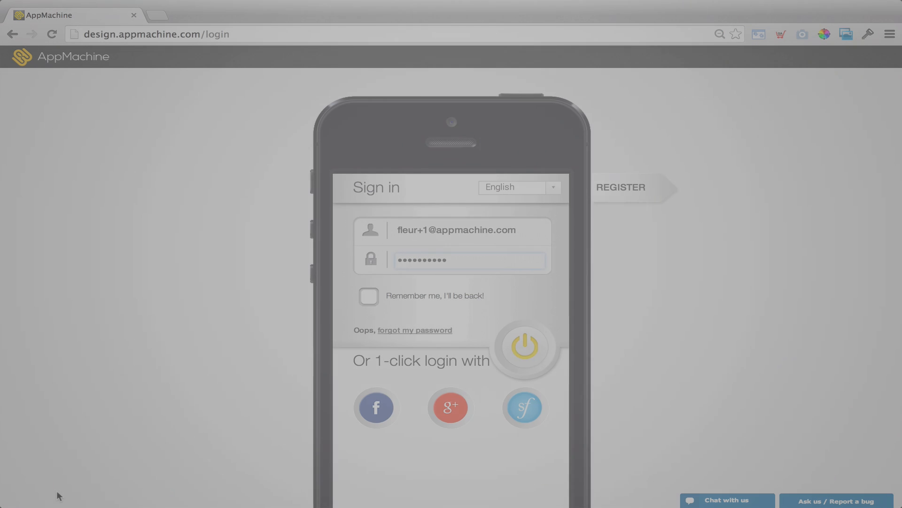
Sign in to AppMachine and land on the Bakery app's summary dashboard.
left_click(523, 347)
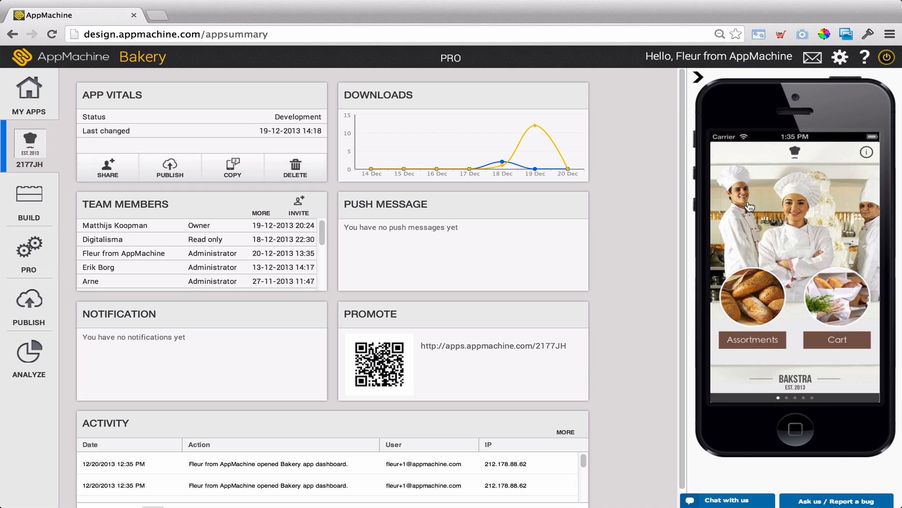
mouse_move(29, 193)
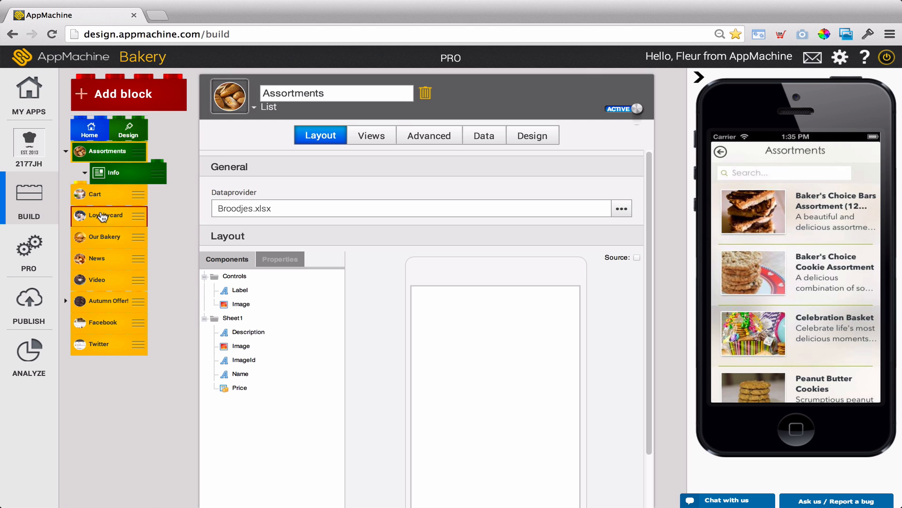
Select the Our Bakery block, then its News block with the RSS feed preview.
left_click(103, 237)
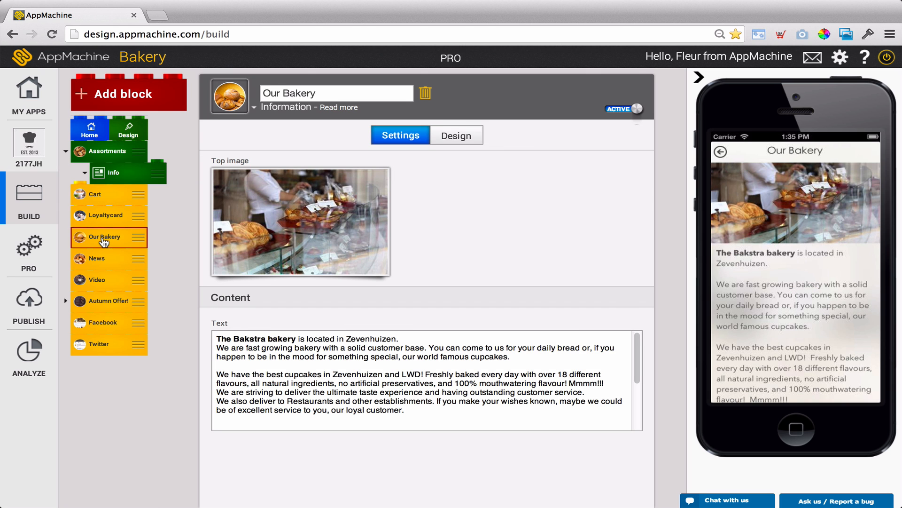
left_click(101, 265)
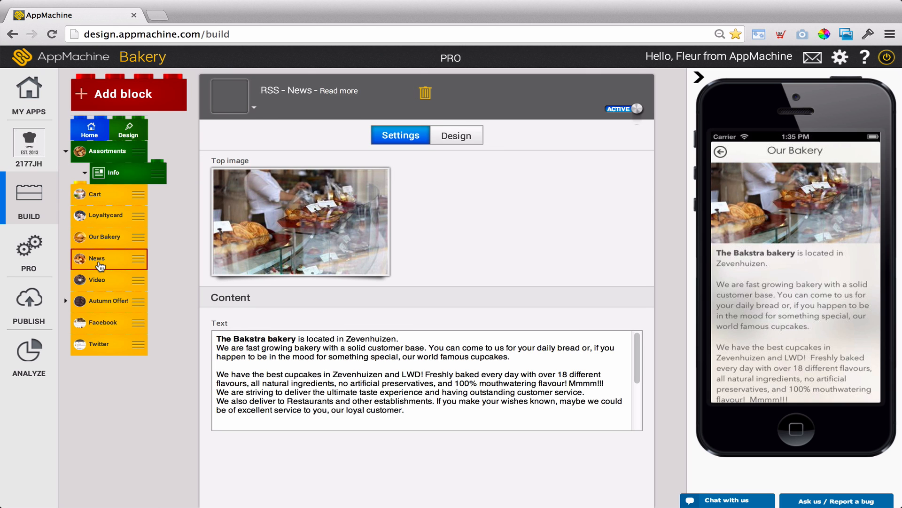
left_click(97, 258)
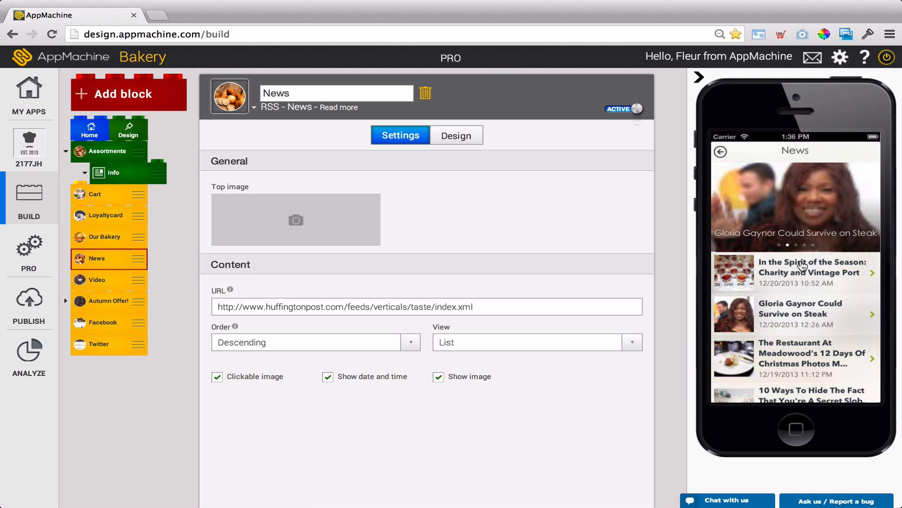
Read the Charity and Vintage Port, Gloria Gaynor and Meadowood articles, then return to the home screen.
left_click(797, 272)
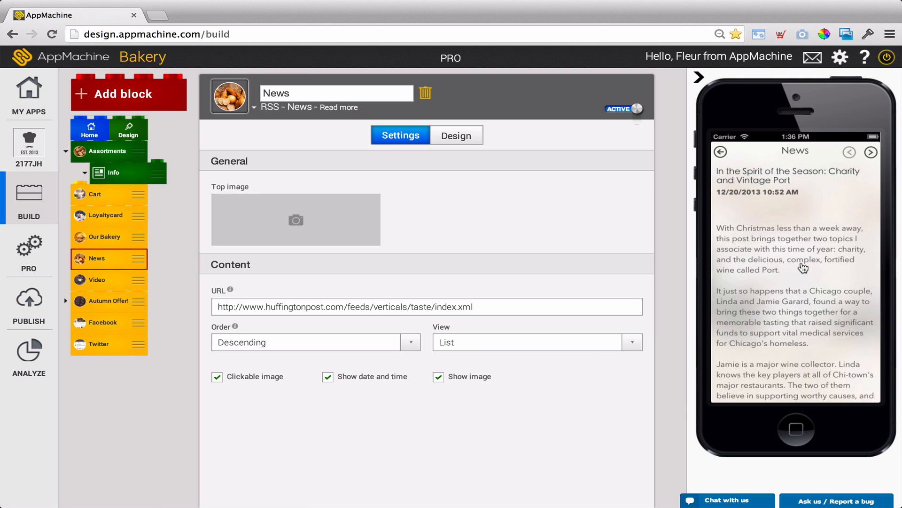
left_click(870, 151)
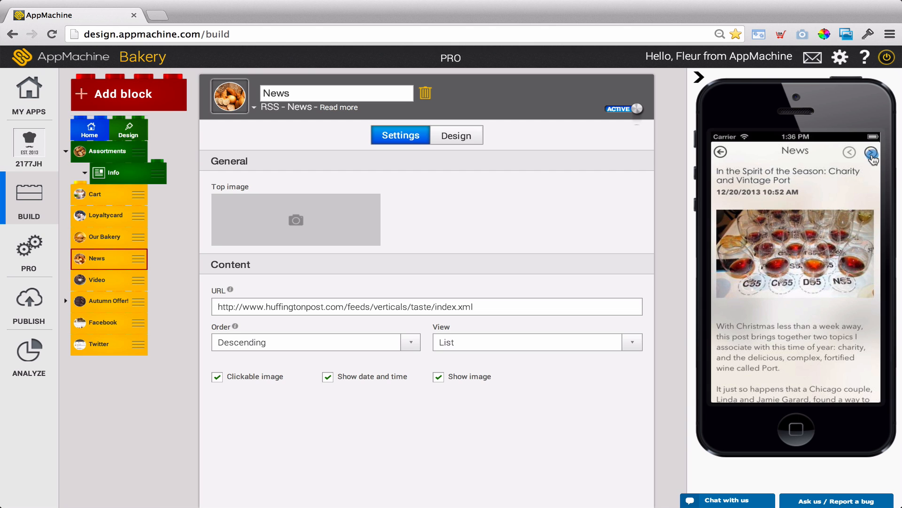
left_click(871, 151)
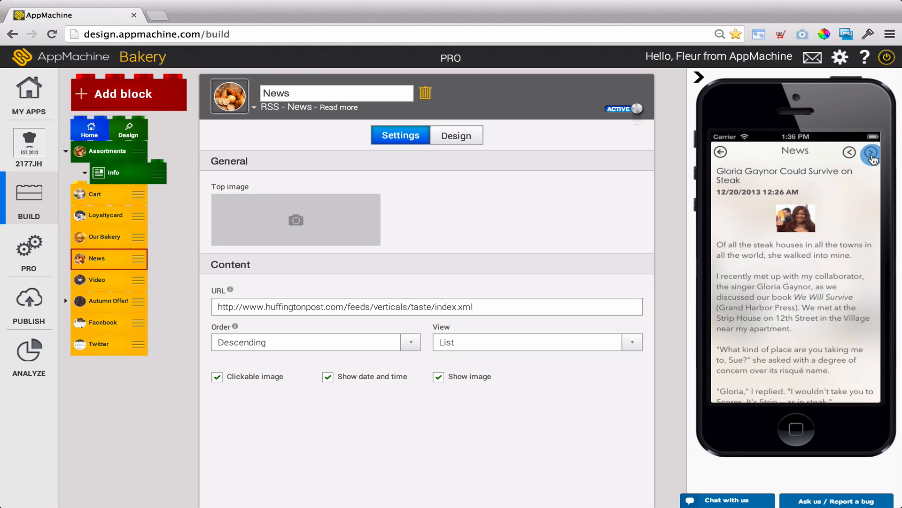
left_click(872, 150)
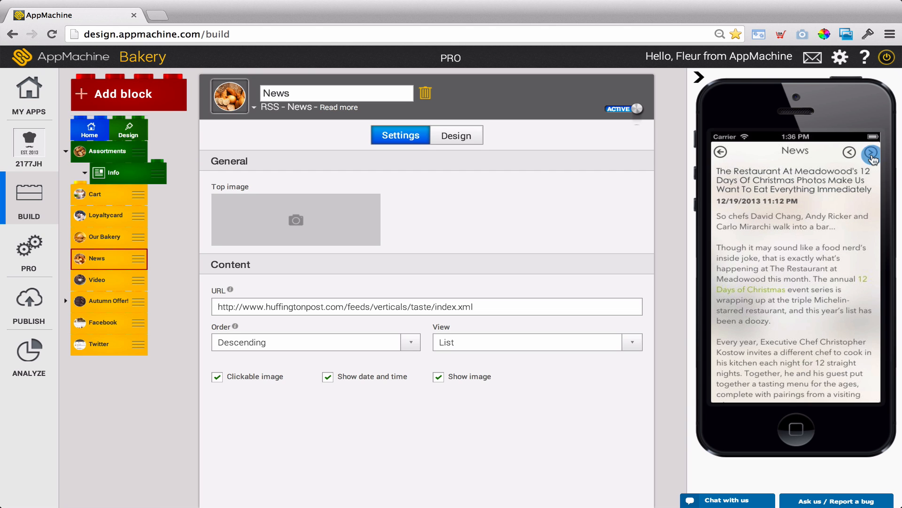
left_click(724, 153)
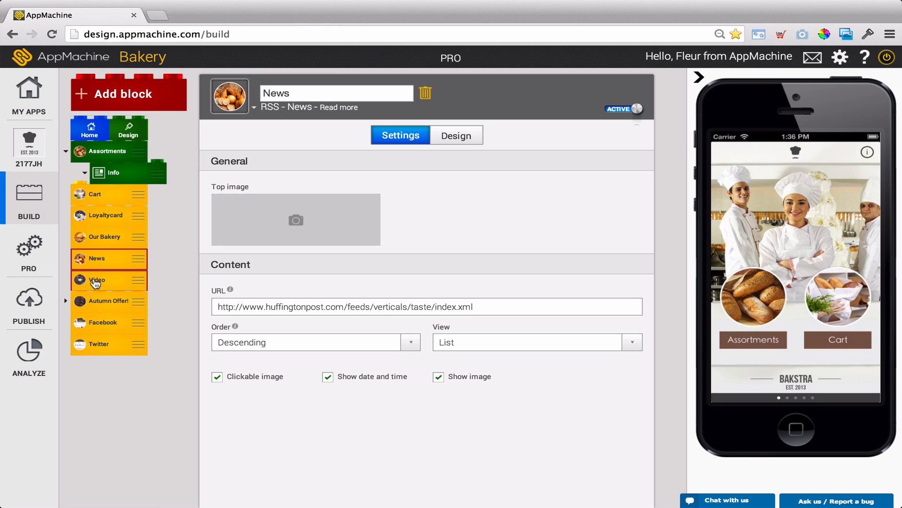
Select the Video block on the way to the locked Autumn Offer! screen.
left_click(97, 280)
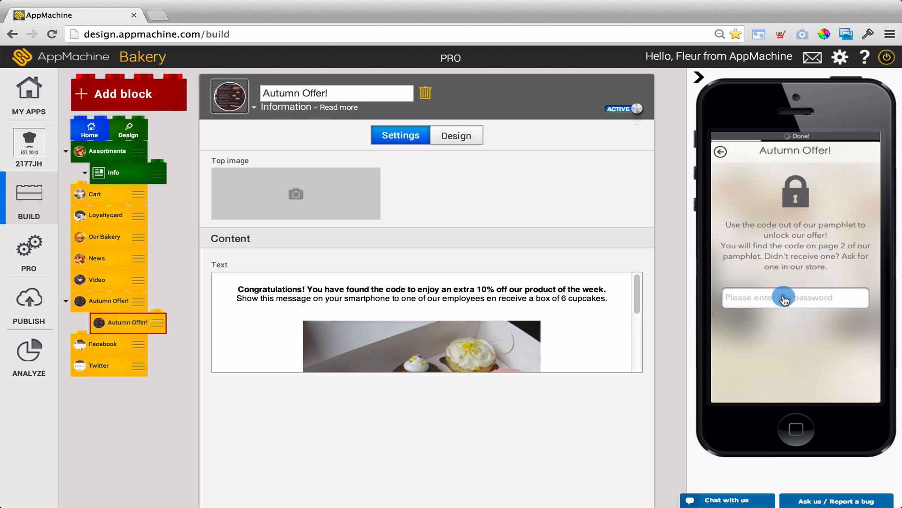
Enter the unlock code 'u' in the preview and submit it to reveal the 10% off cupcakes offer.
left_click(794, 298)
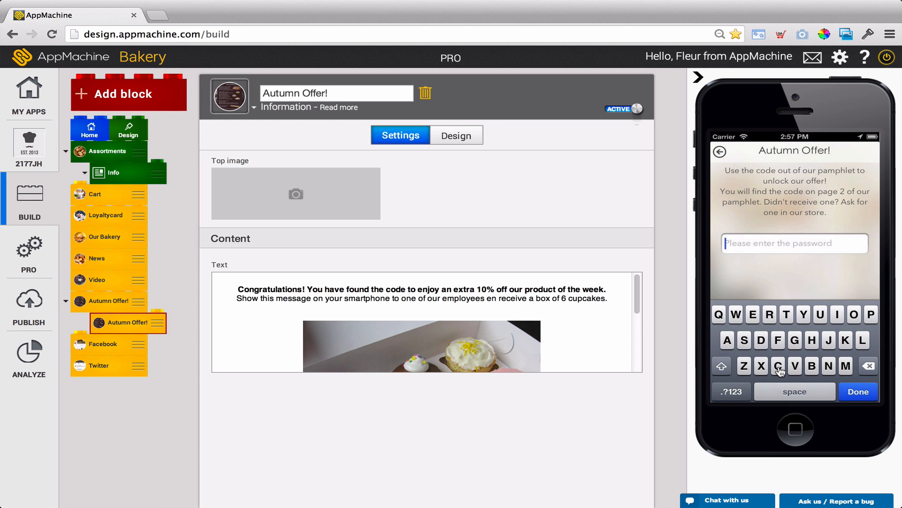
type("u")
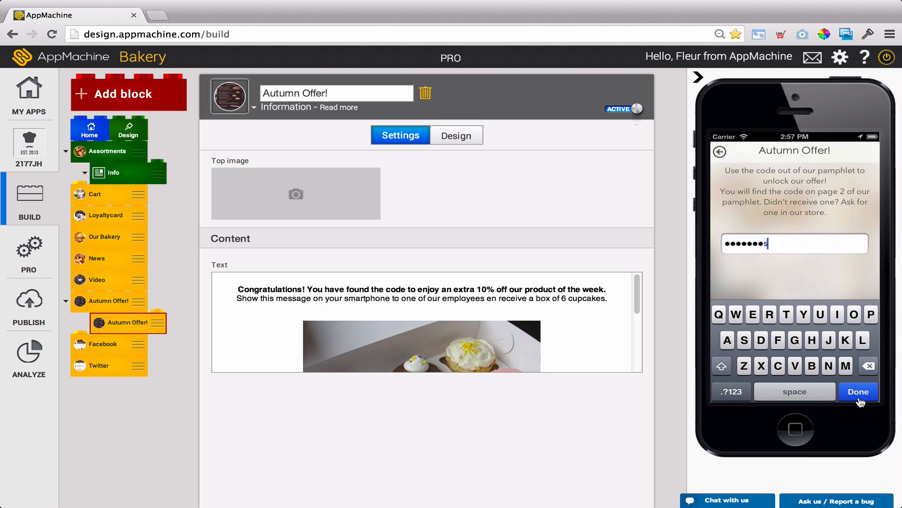
left_click(858, 391)
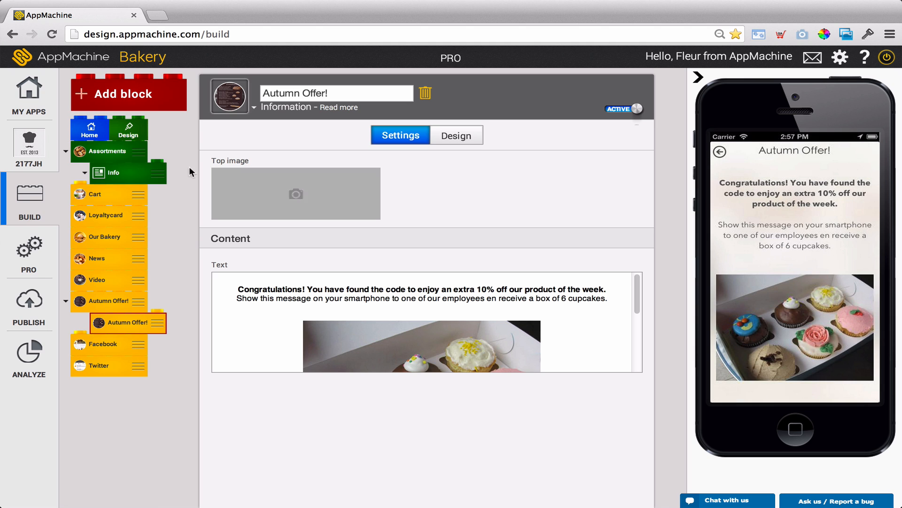
From Assortments, move past Baker's Choice Bars to Peanut Butter Cookies, add them to the cart and check out.
left_click(109, 151)
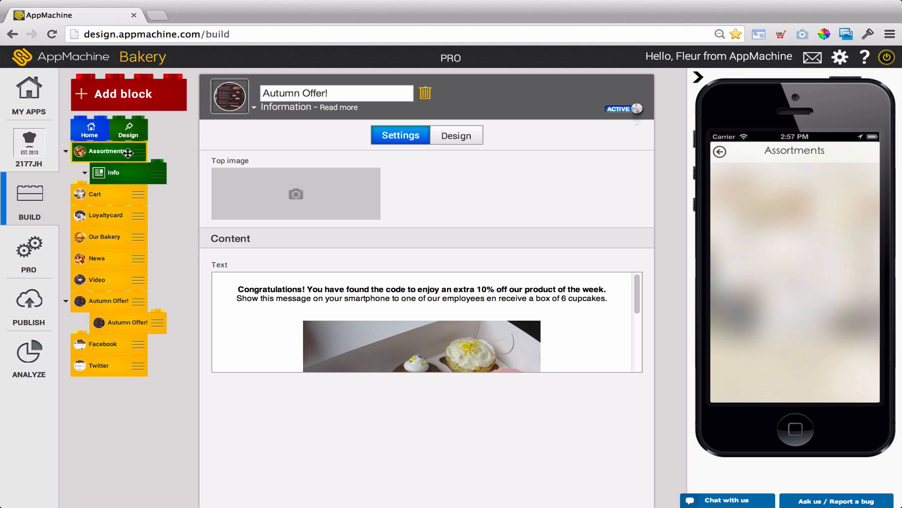
left_click(107, 150)
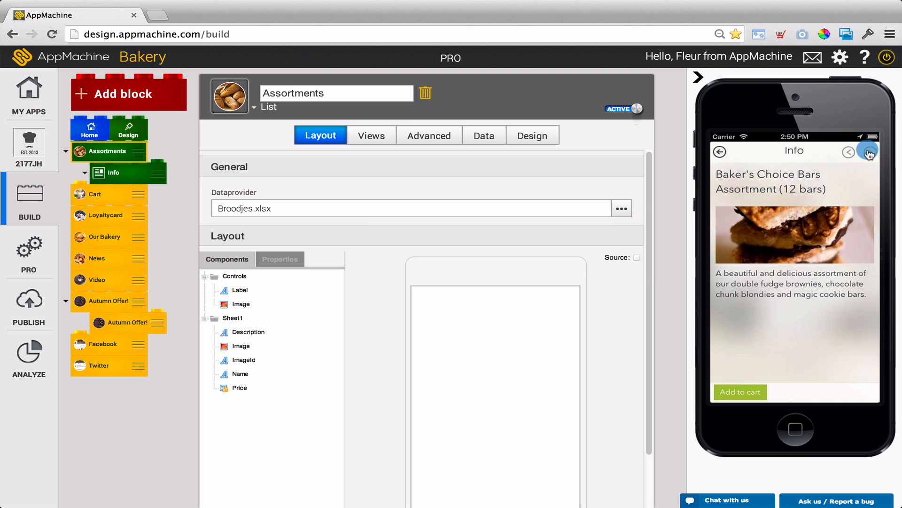
left_click(870, 151)
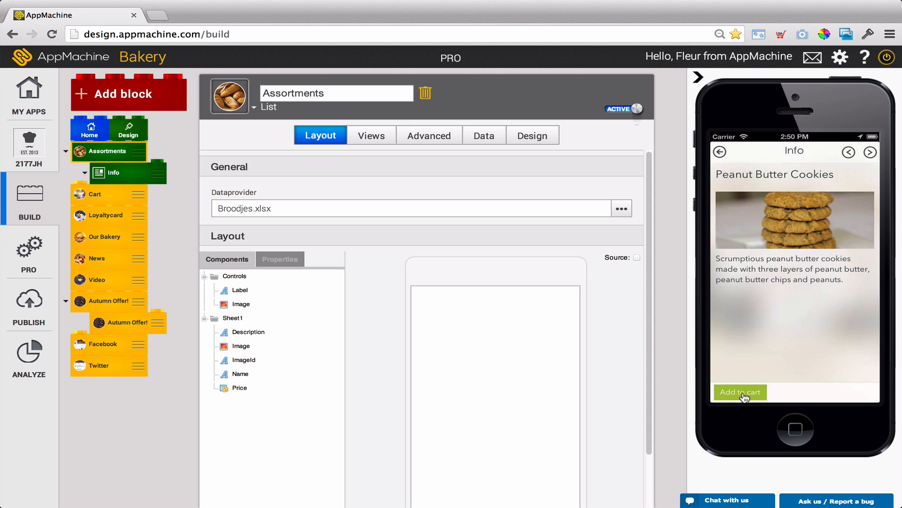
left_click(741, 392)
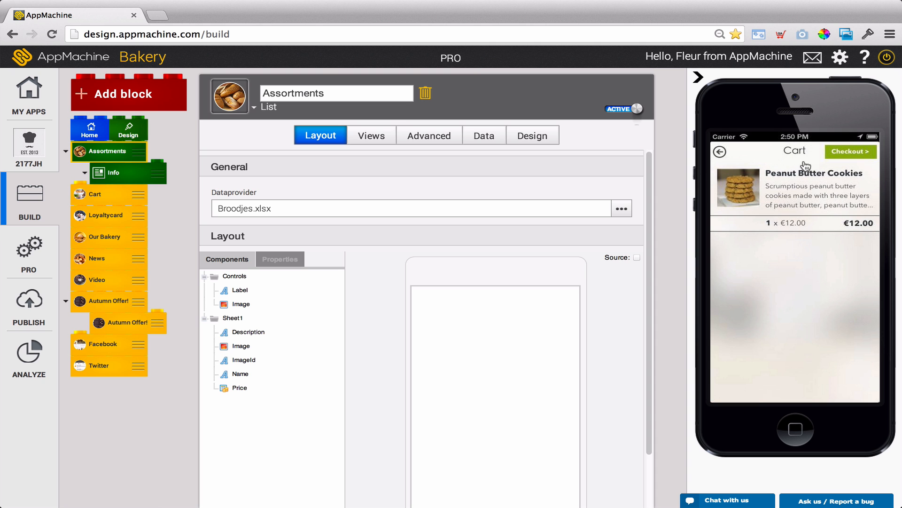
left_click(850, 151)
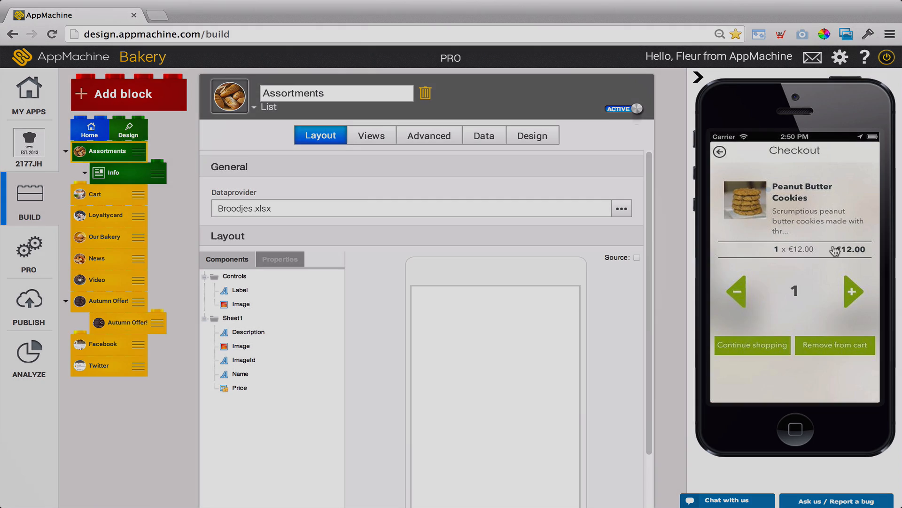